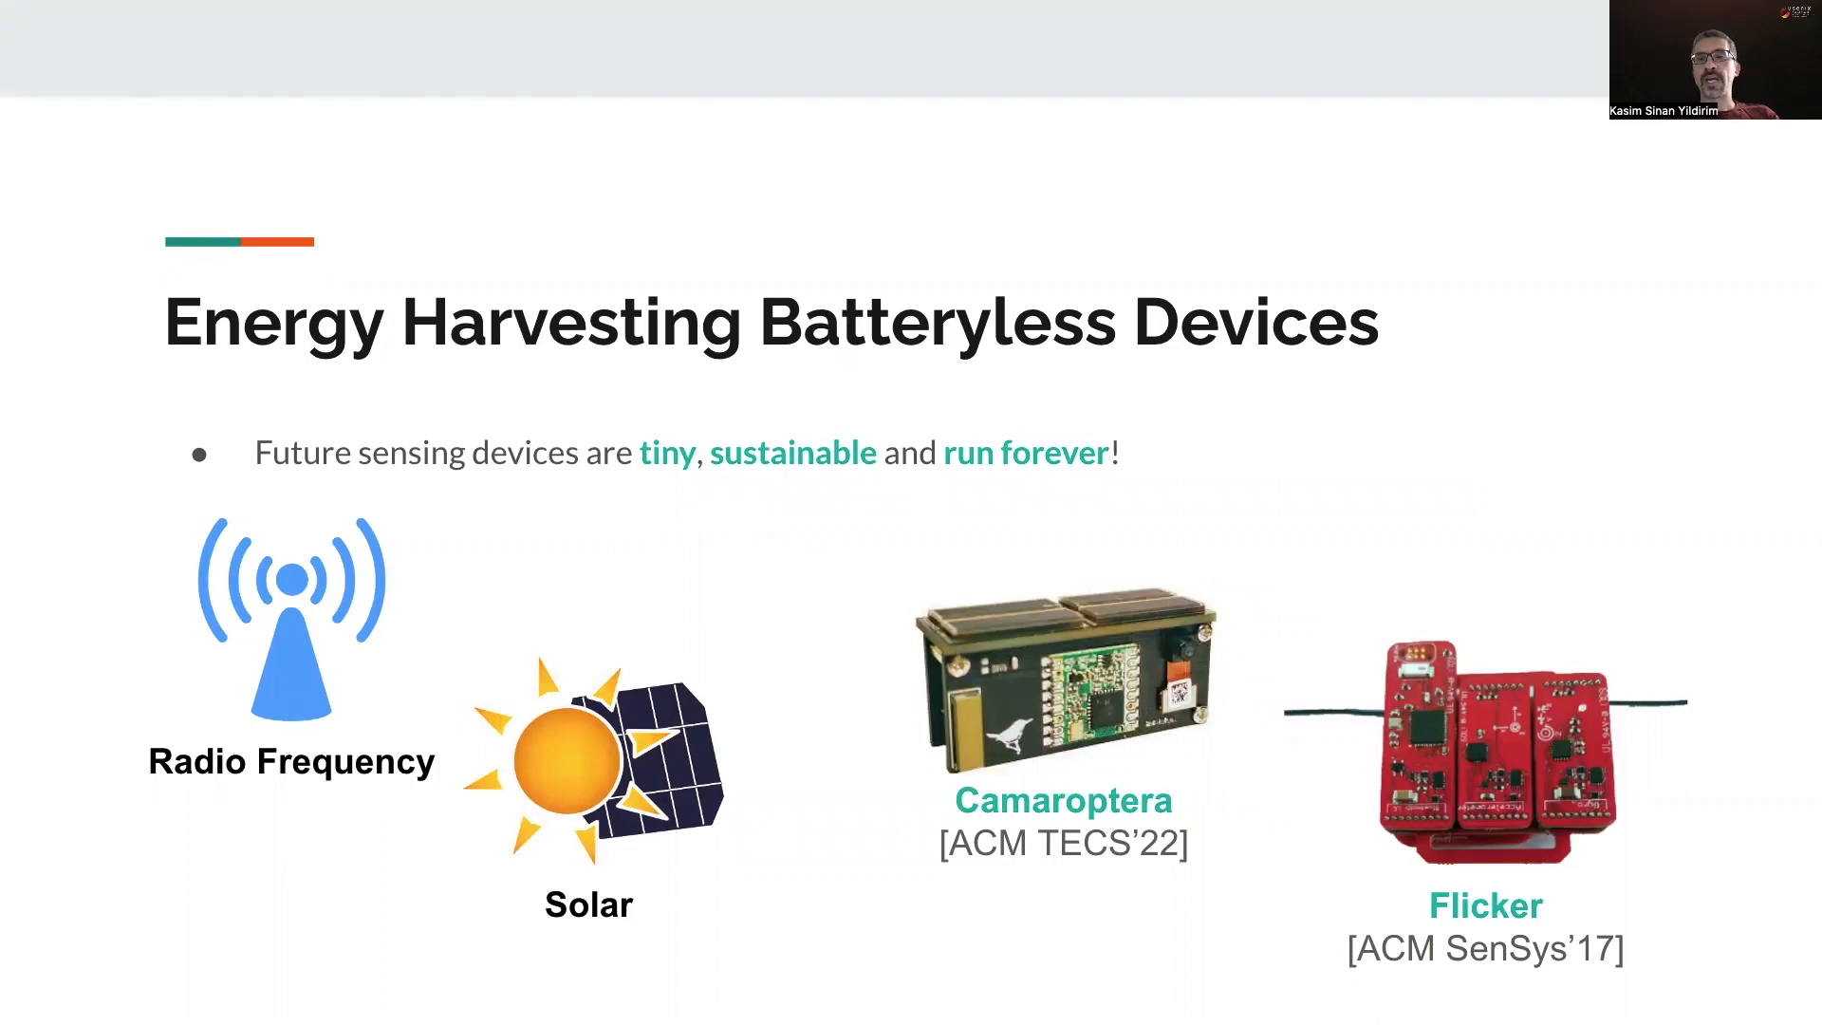
Step: Advance to the typical batteryless sensor architecture diagram slide
key("Right")
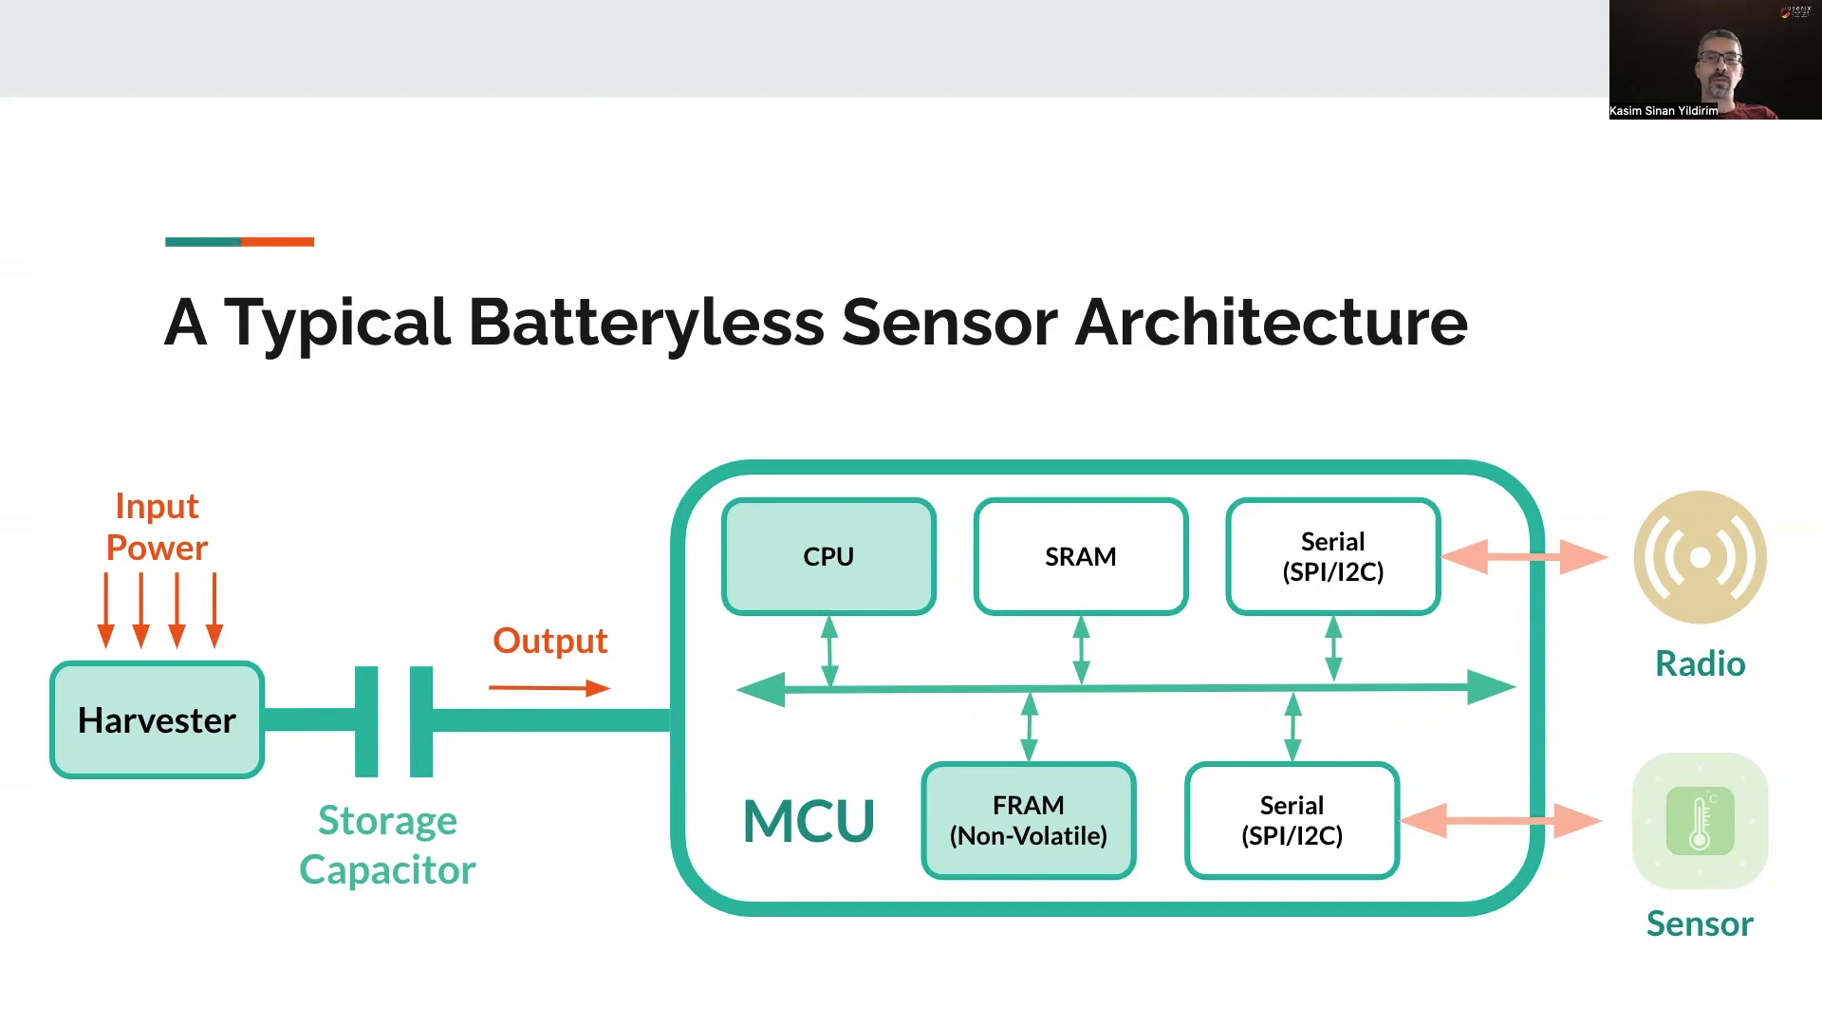
Step: Advance to the Outline slide emphasising Prior studies & Problems
key("Right")
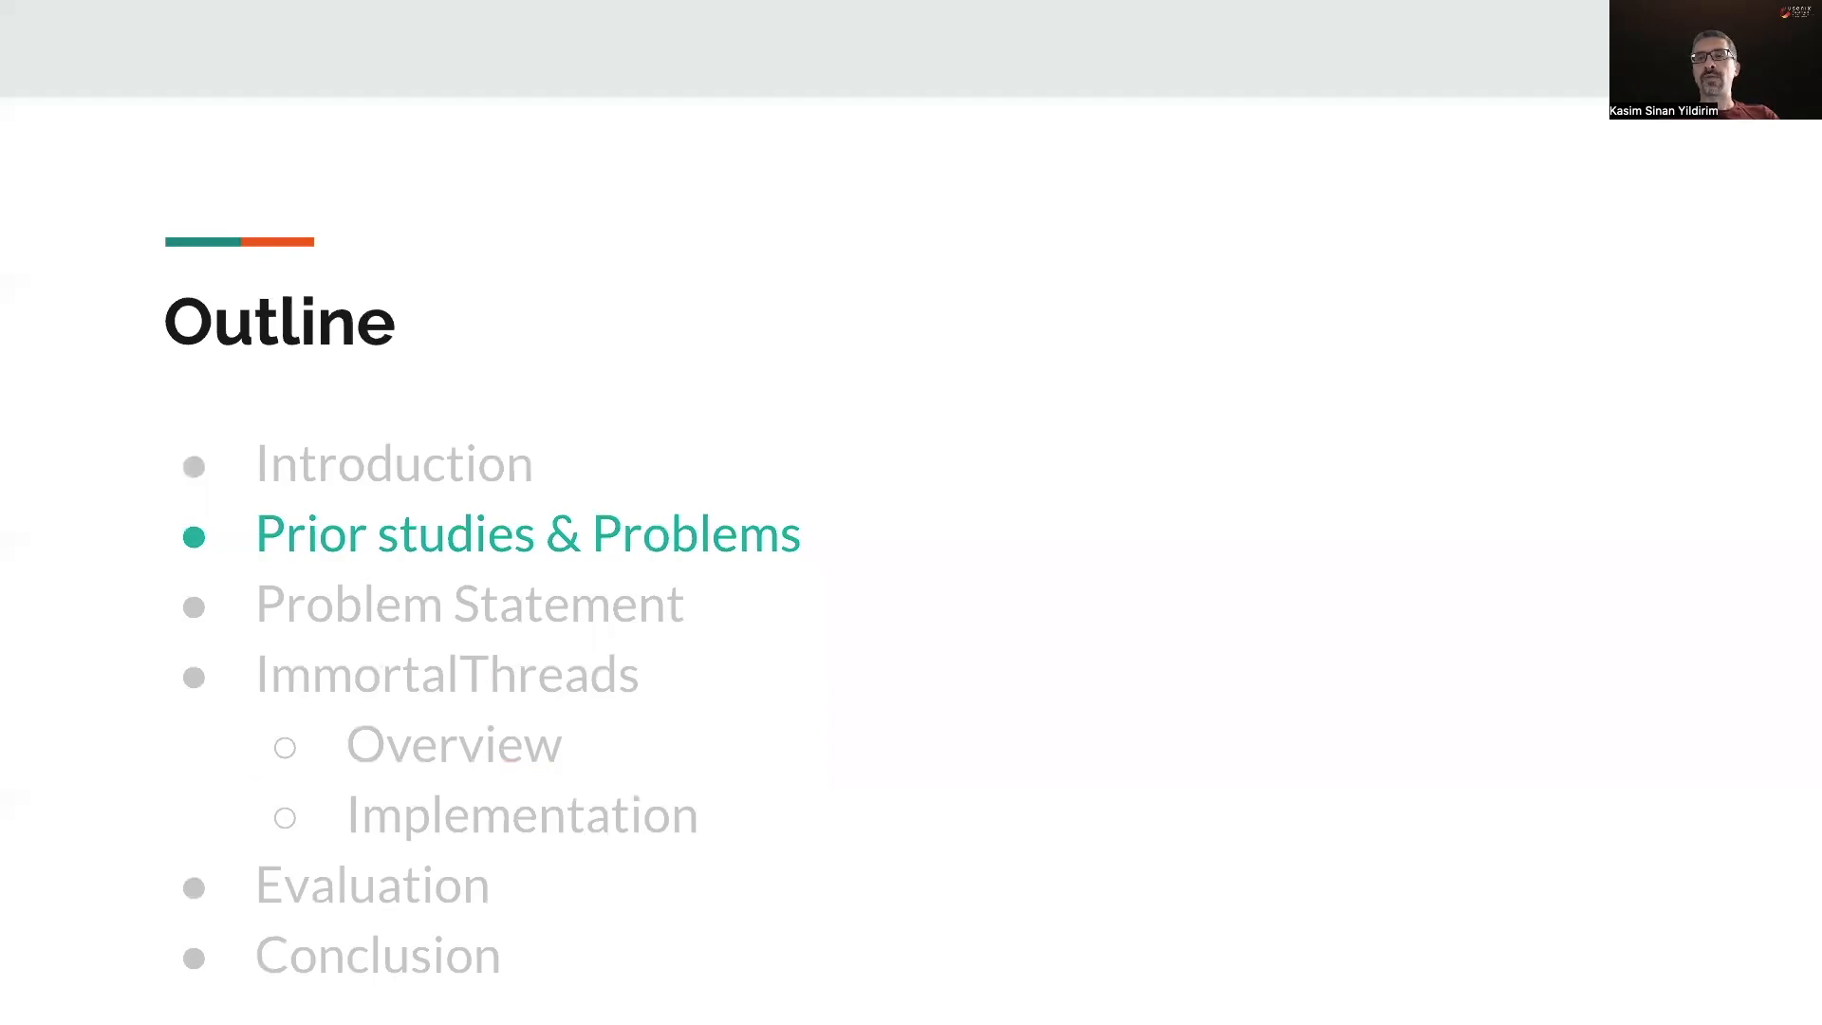
Step: Advance to the Event Handling Complexity slide with state and task diagrams
key("Right")
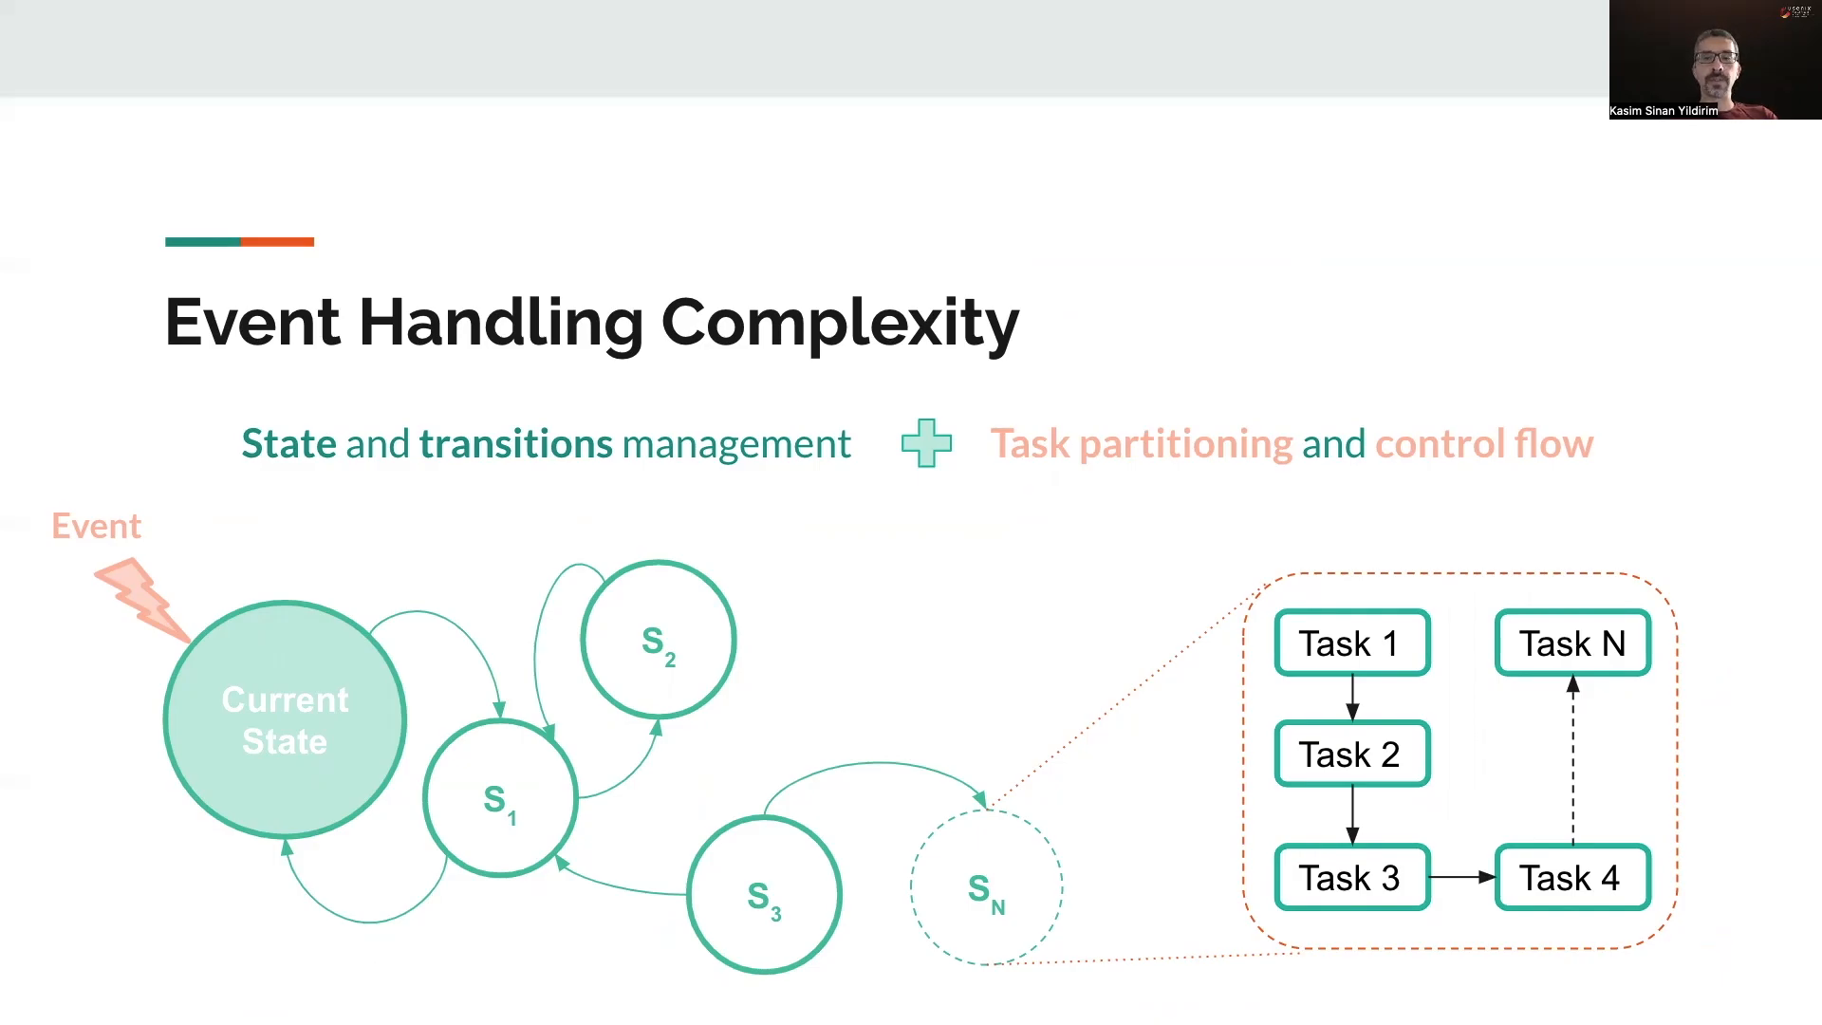
Step: Advance to the Wasted Progress and Energy slide on task restarts after power failure
key("Right")
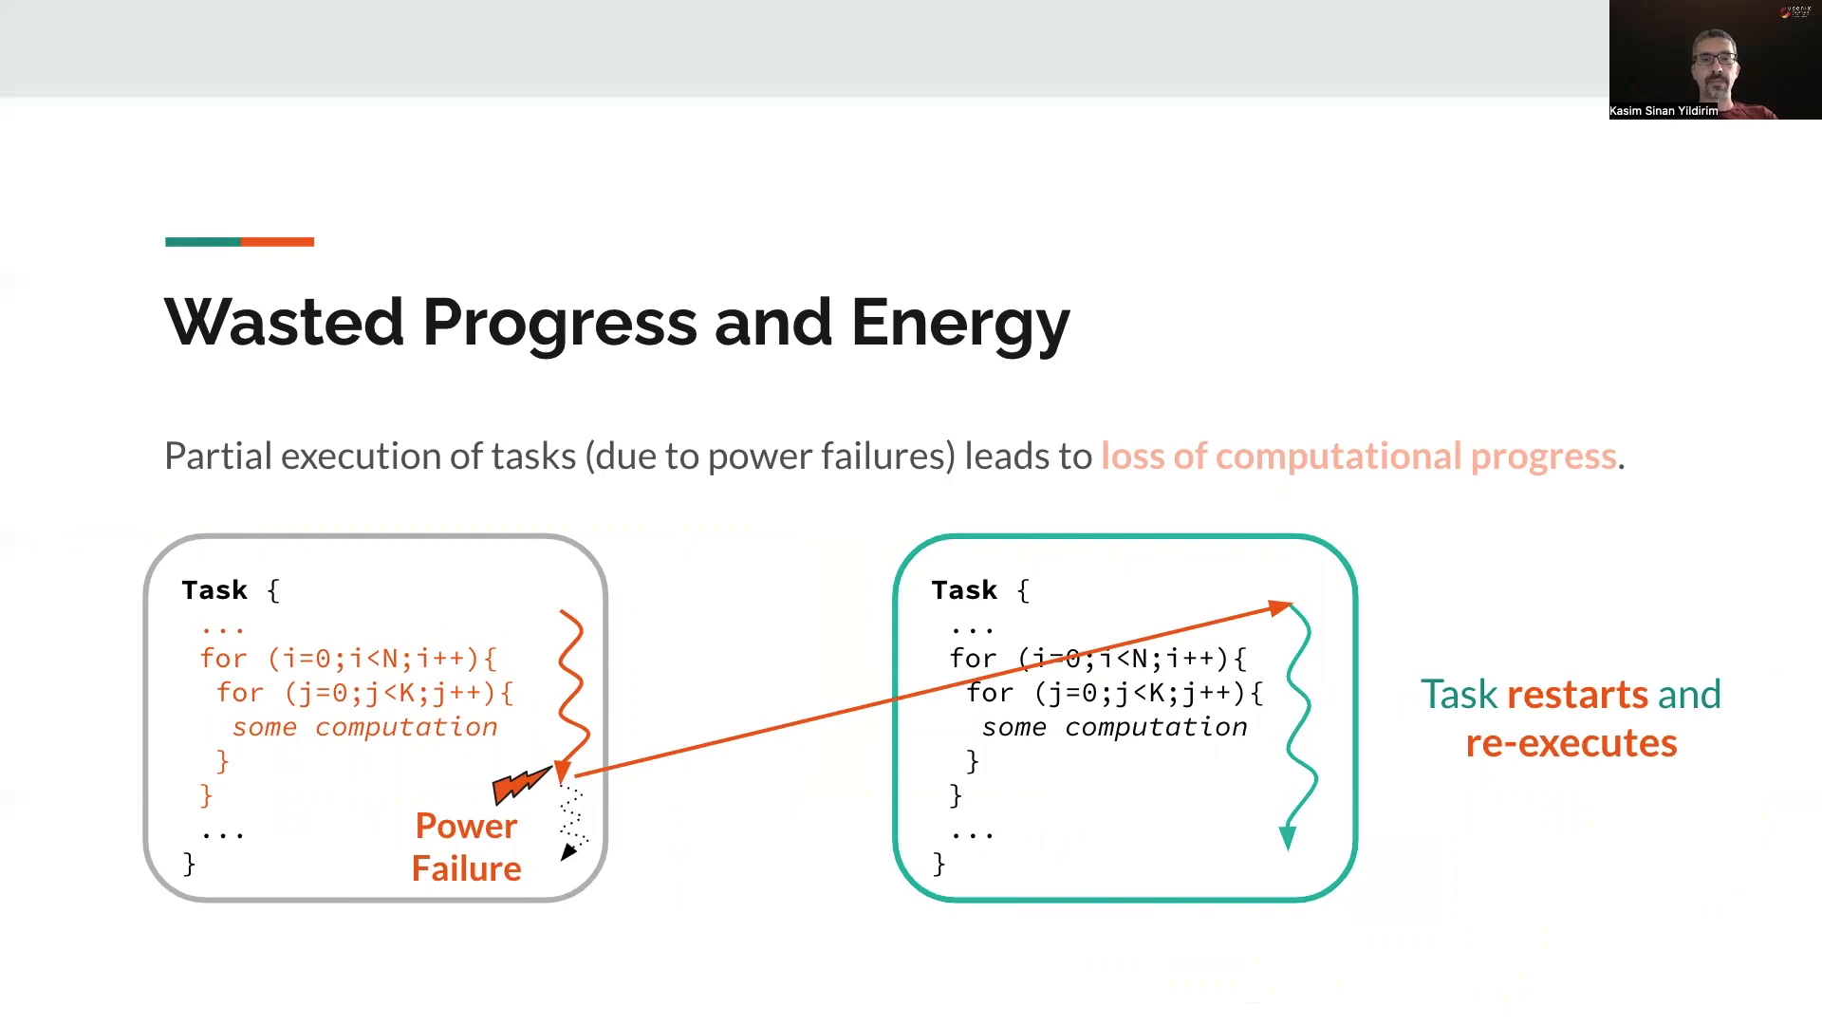
Step: Advance two slides to the Outline highlighting ImmortalThreads Overview
key("Right")
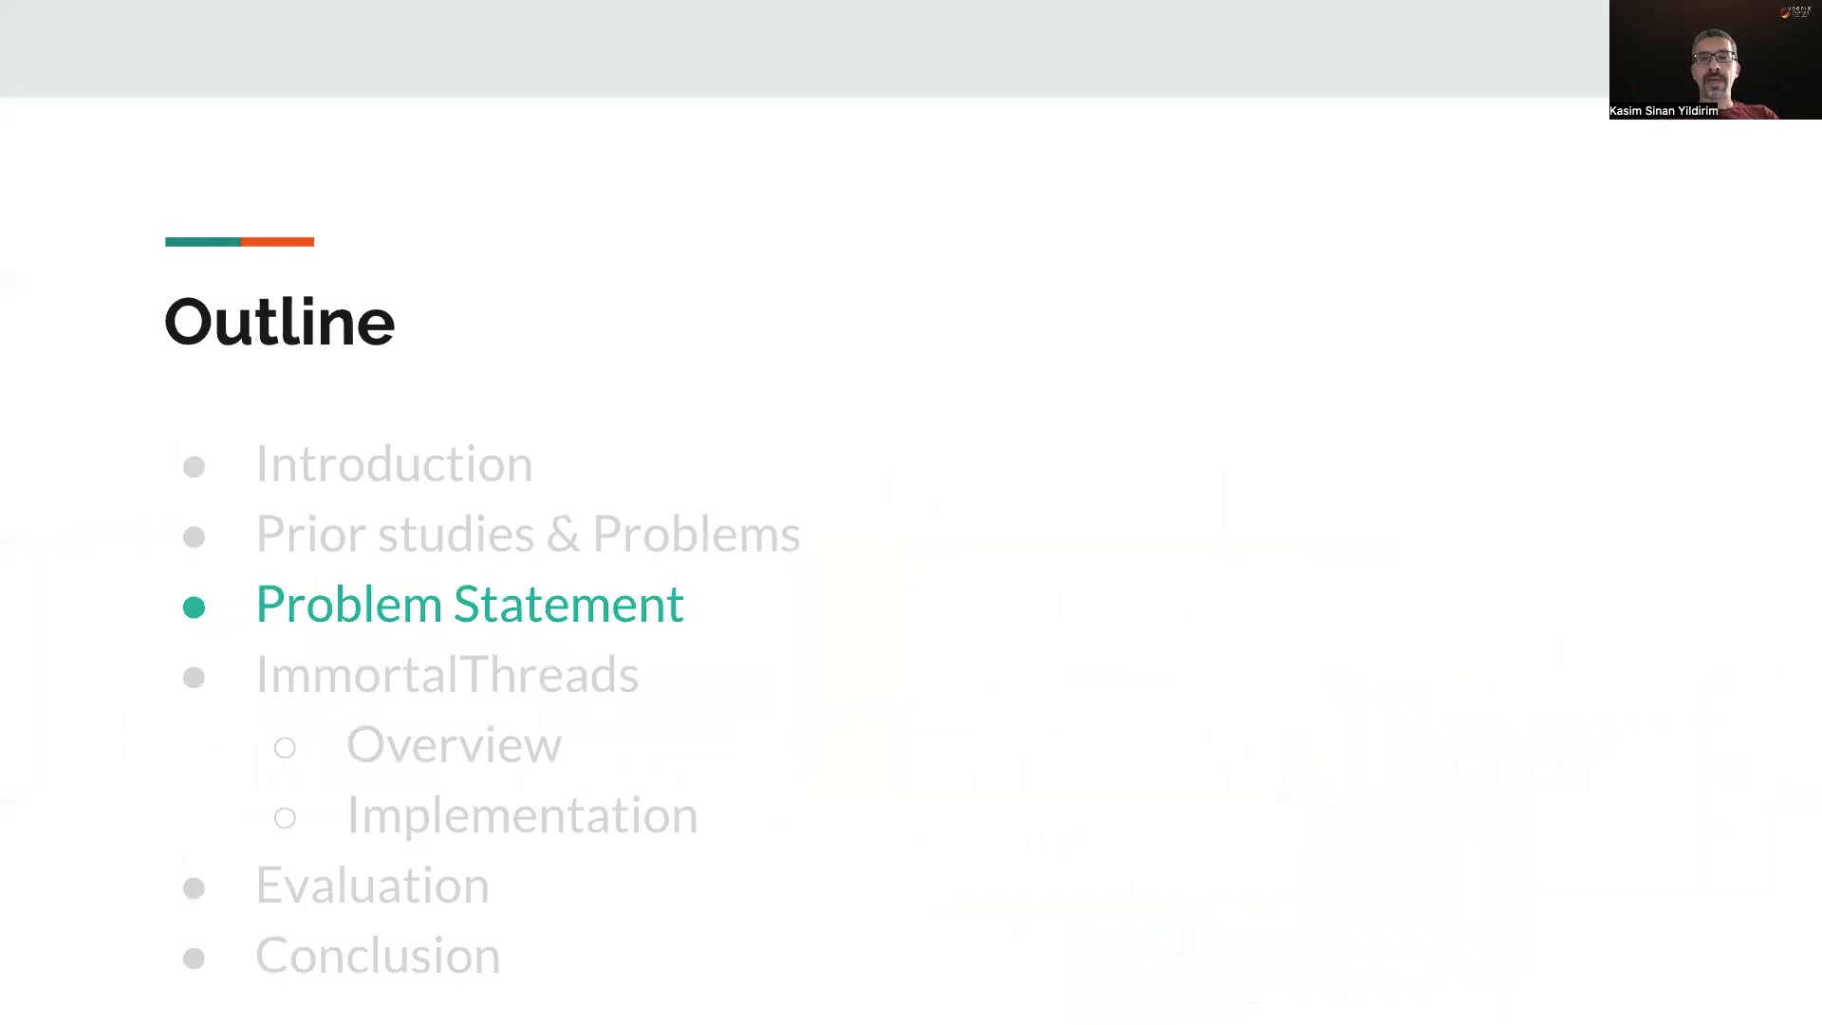
key("Right")
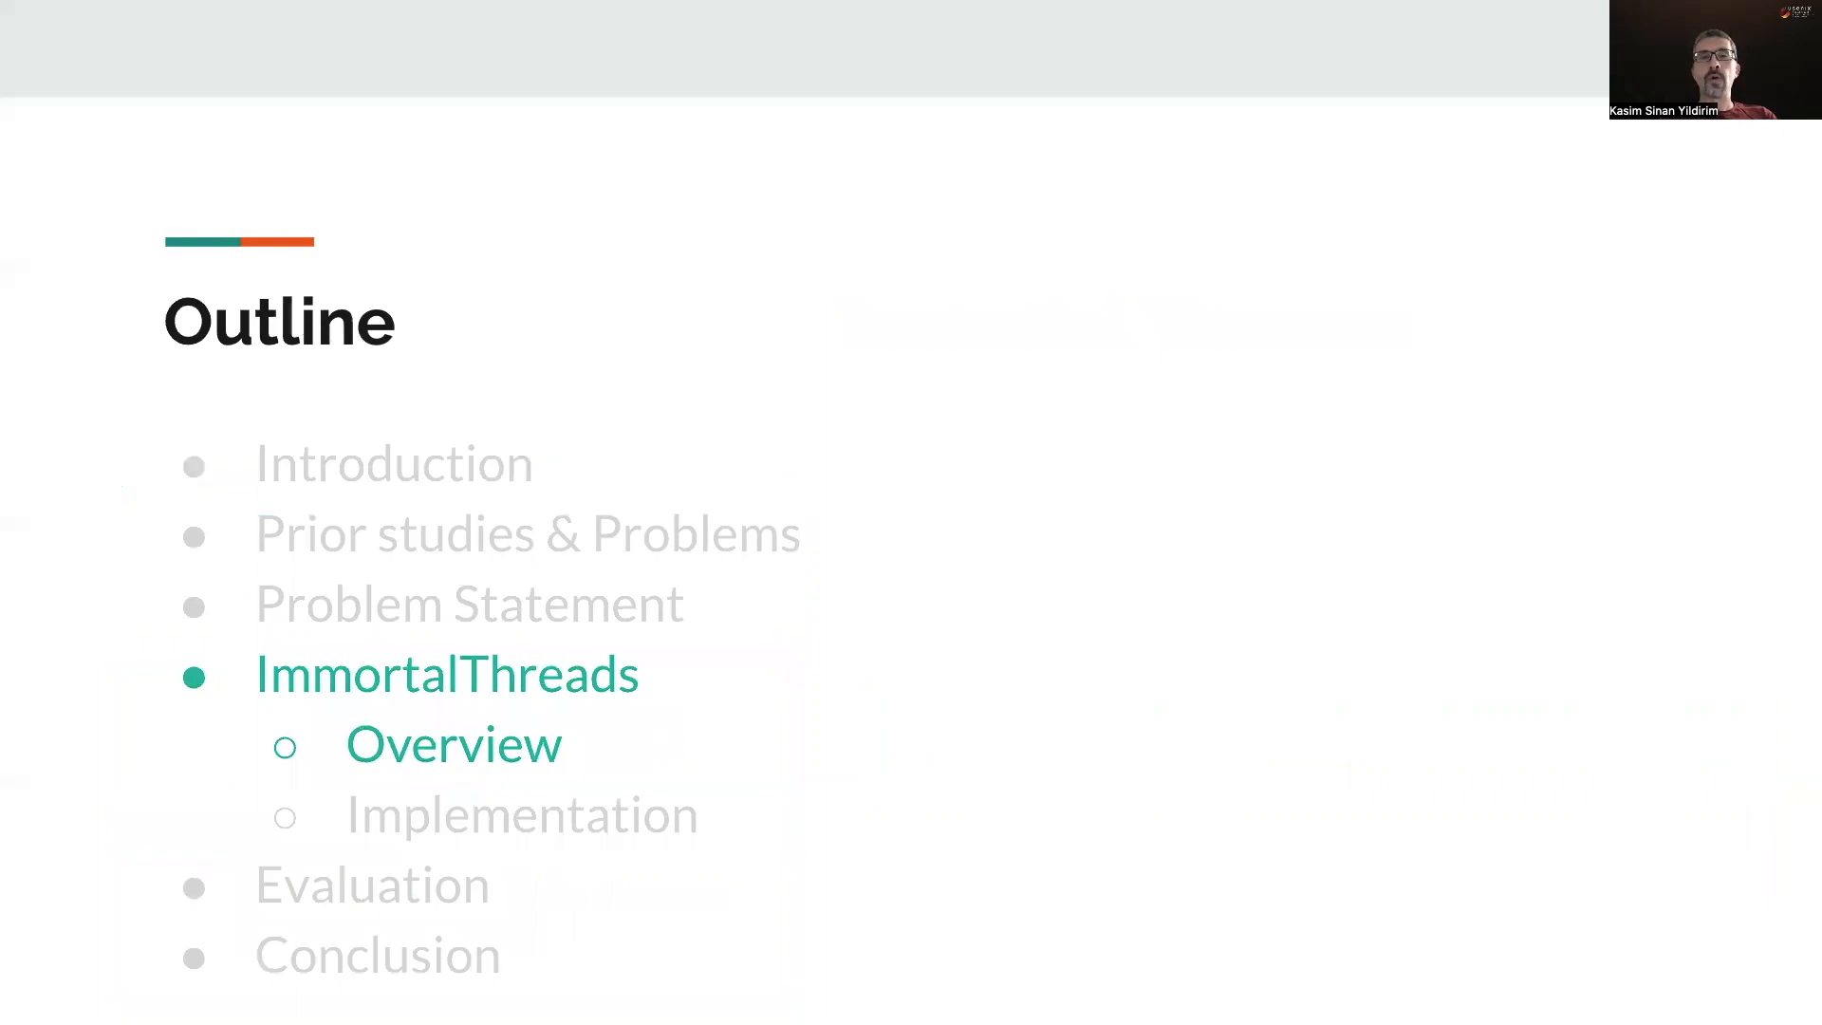
Step: Advance through the overview to the Outline slide highlighting Implementation
key("right")
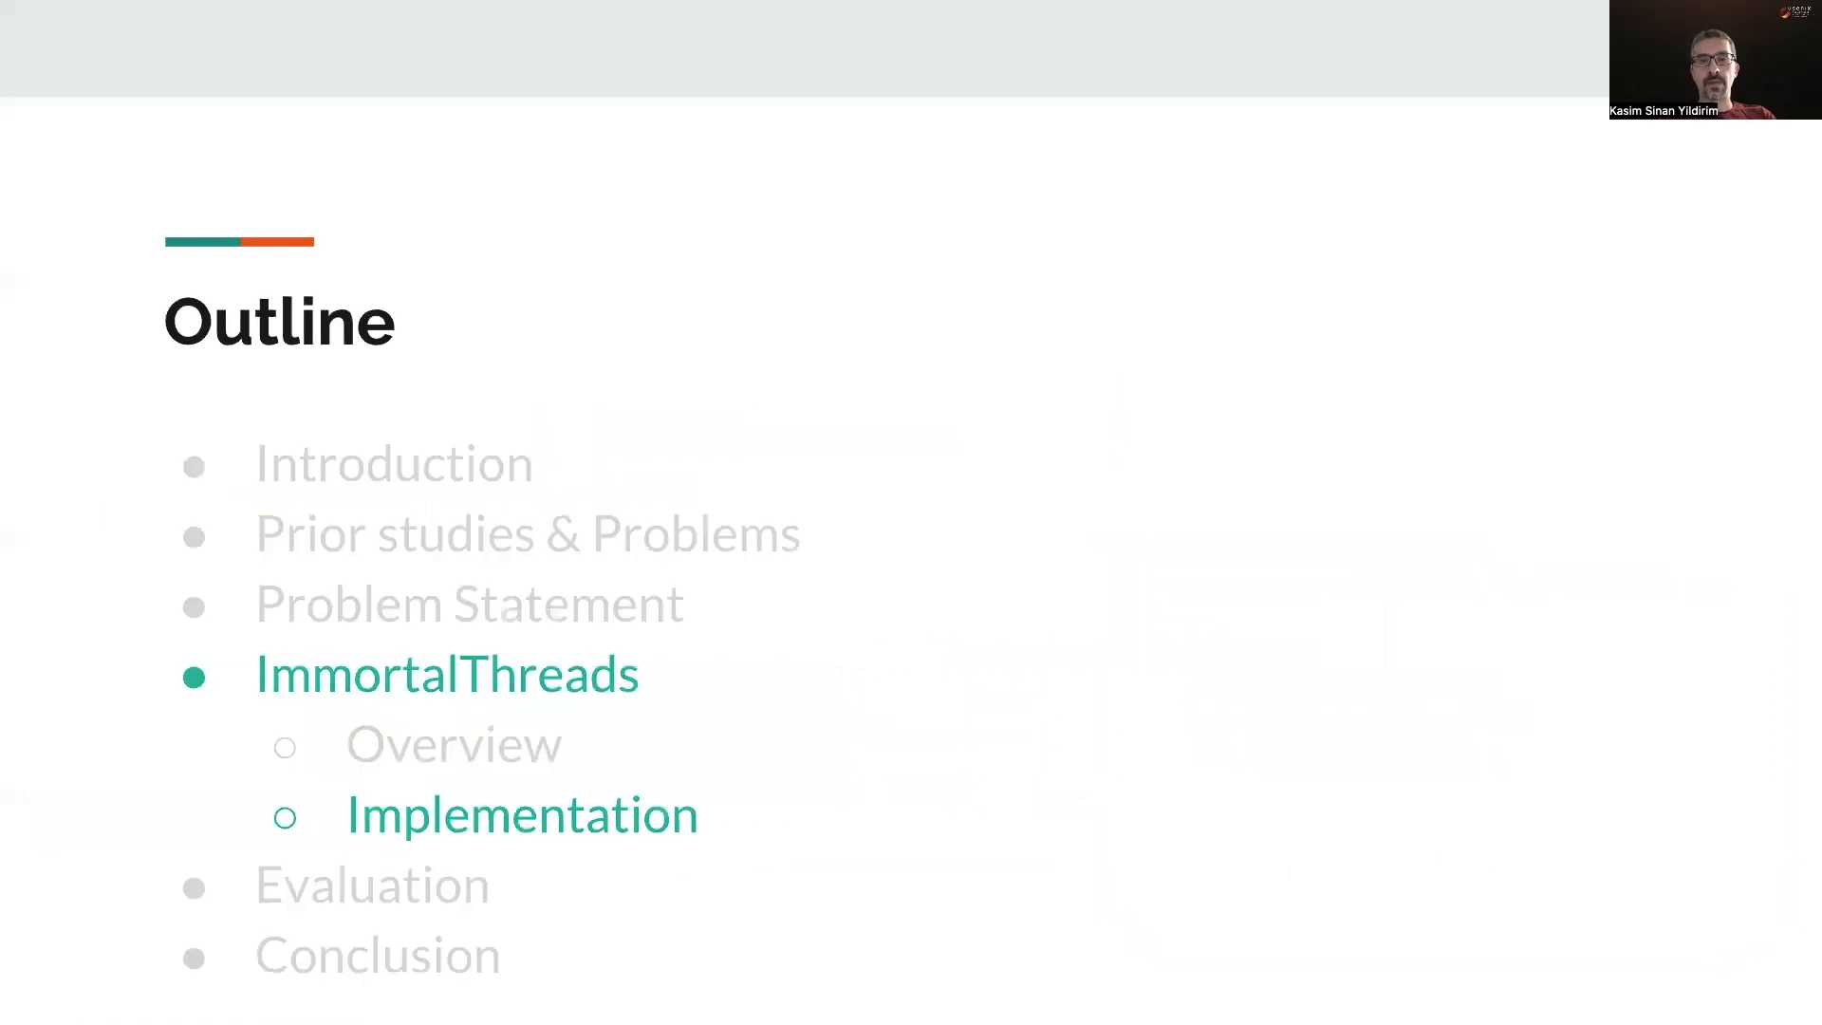
key("Right")
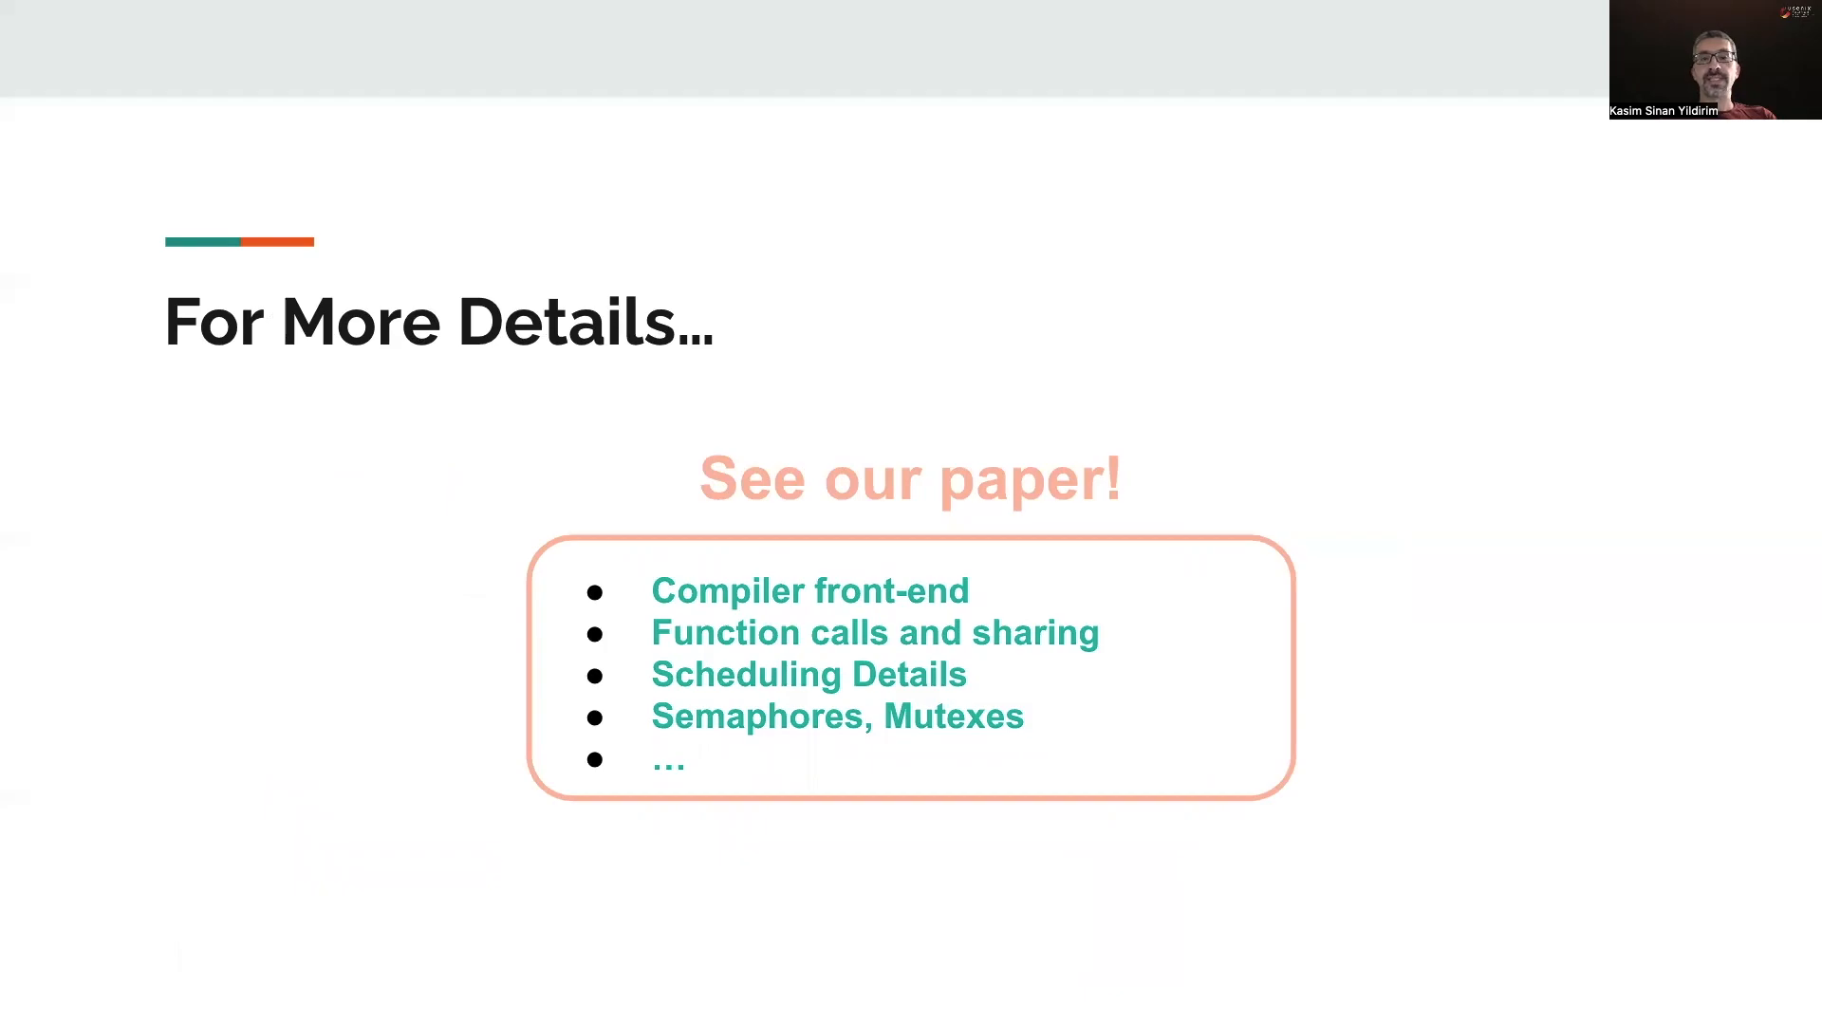
Step: Advance to the For More Details slide pointing viewers to the paper
key("Right")
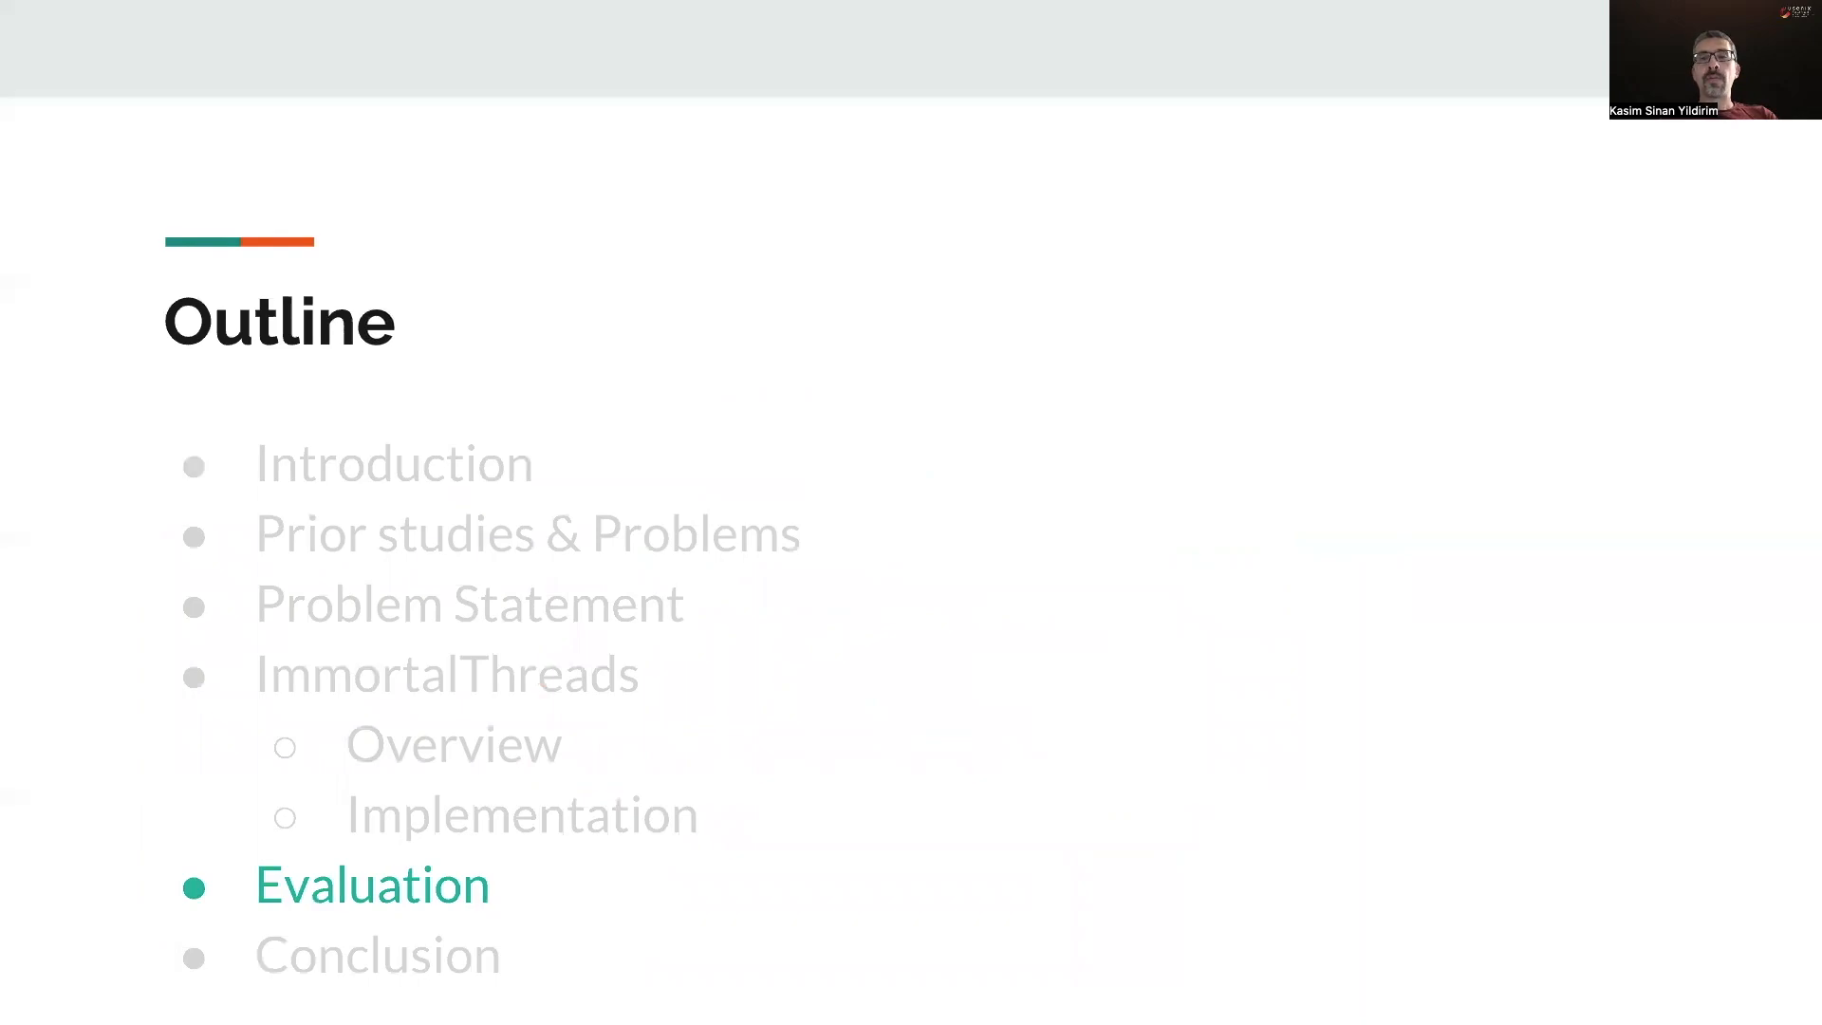
Step: Advance past the Outline to the Evaluation - Benchmarks slide with three timing charts
key("Right")
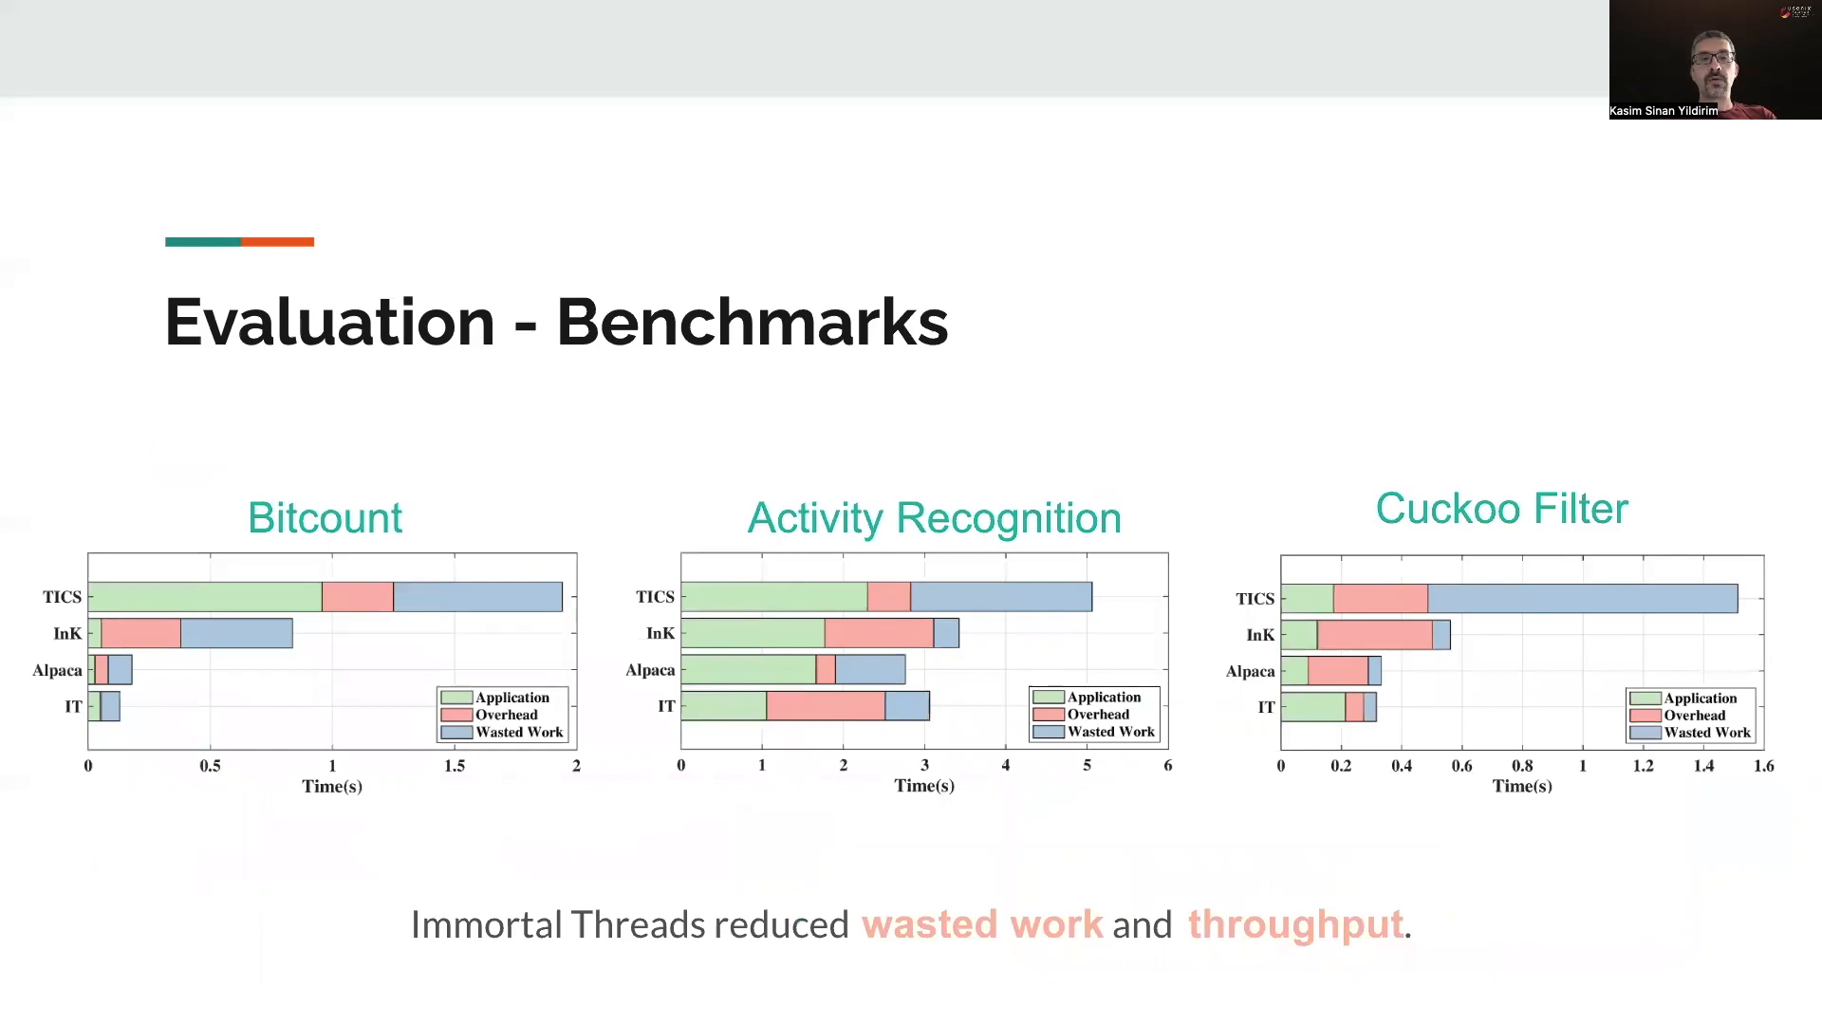